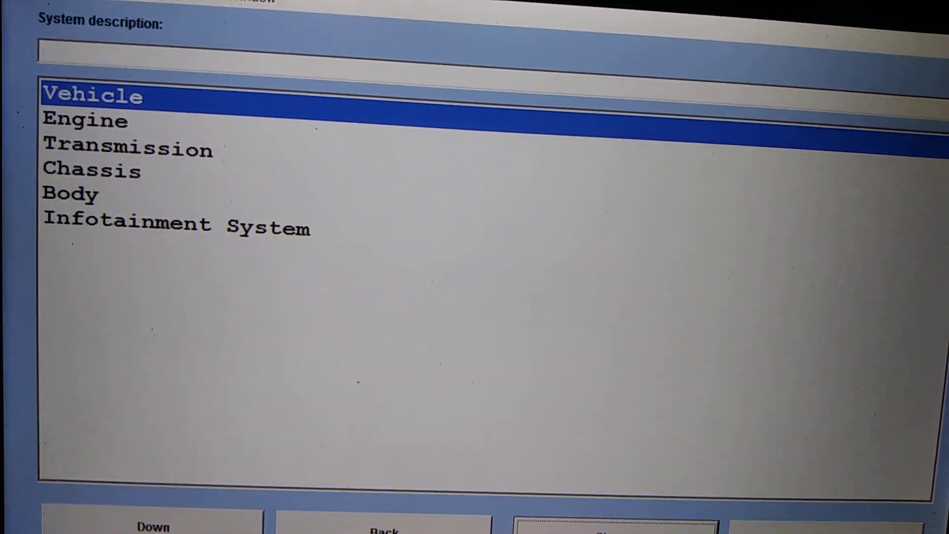
- Select the Engine system and connect to the EDC16 engine control unit
{"action": "left_click", "coordinate": [152, 525]}
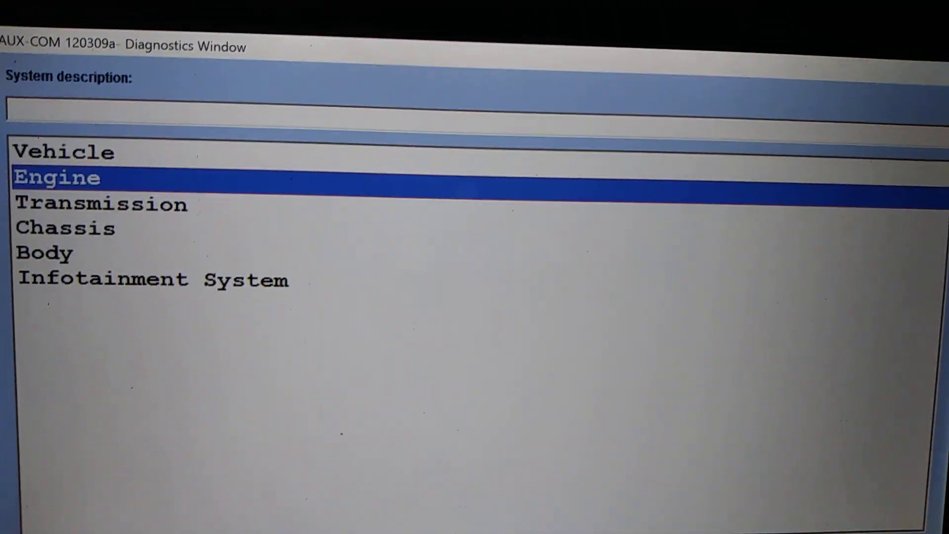
{"action": "double_click", "coordinate": [57, 177]}
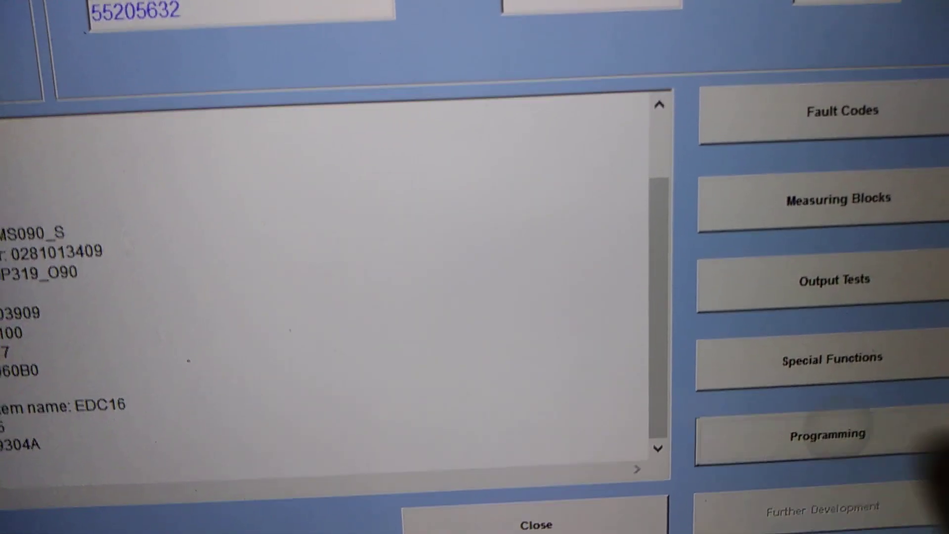
- Enter Programming and choose Replace Injector to list cylinder 1-4 adjustment codes
{"action": "left_click", "coordinate": [828, 434]}
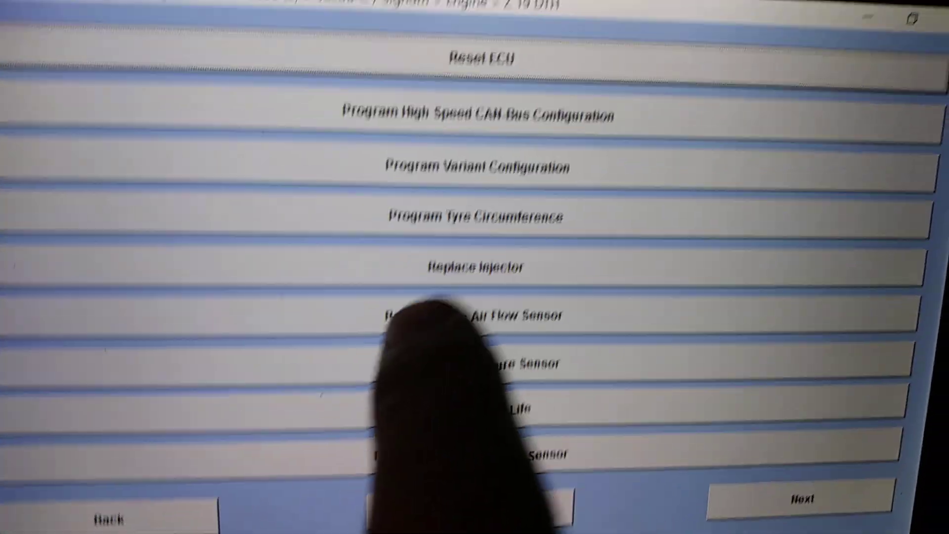
{"action": "left_click", "coordinate": [473, 266]}
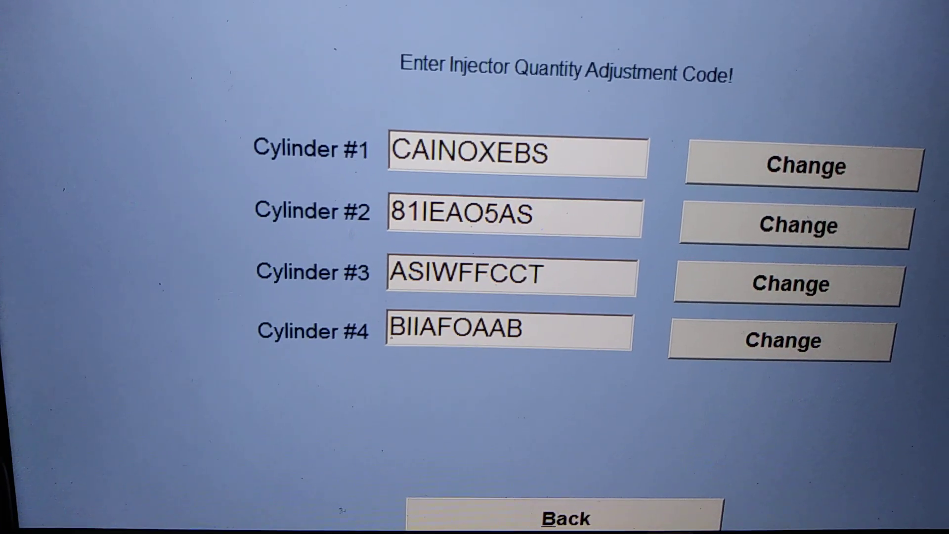
{"action": "left_click", "coordinate": [516, 154]}
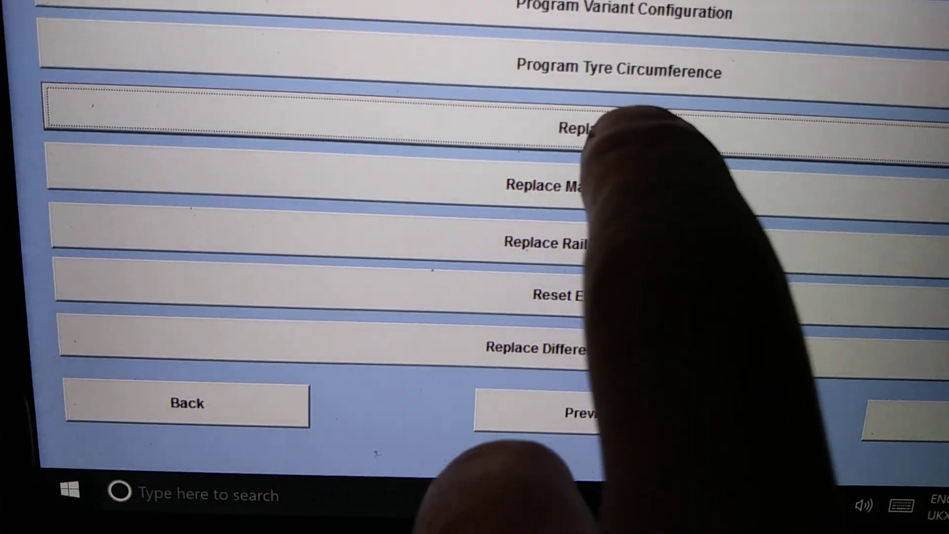
{"action": "left_click", "coordinate": [581, 127]}
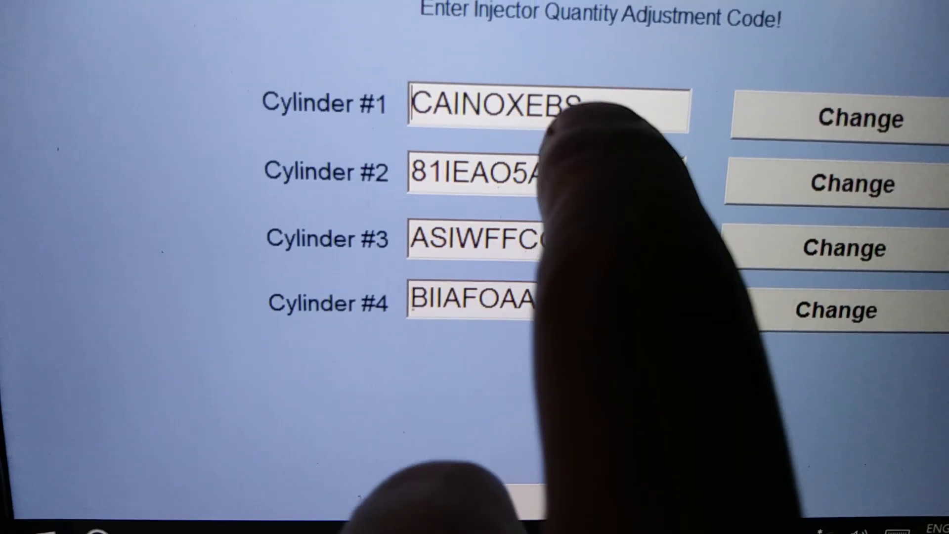